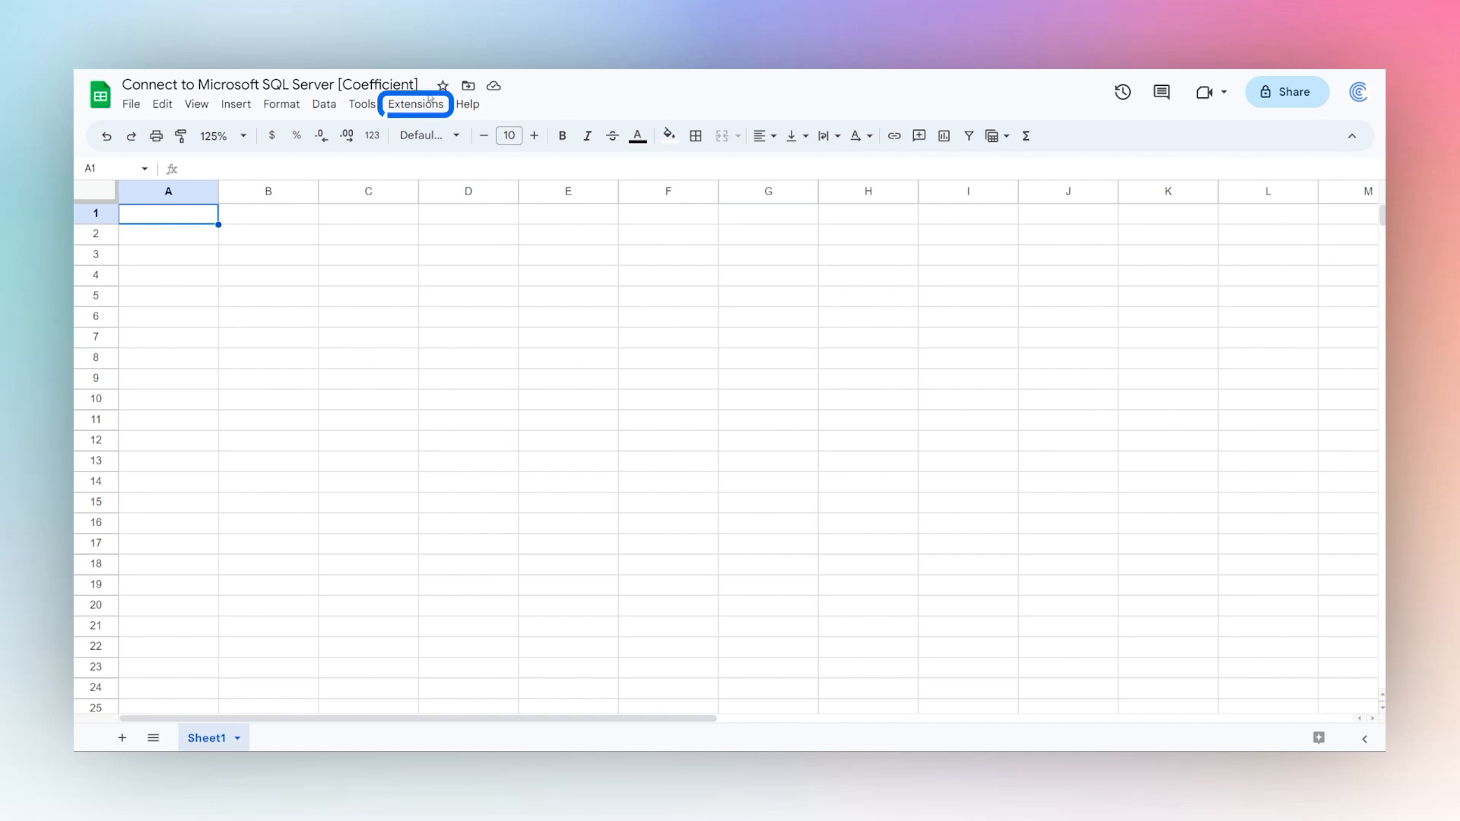
# Step: Search the Workspace Marketplace for Coefficient to confirm it is installed, then close it
pyautogui.click(415, 103)
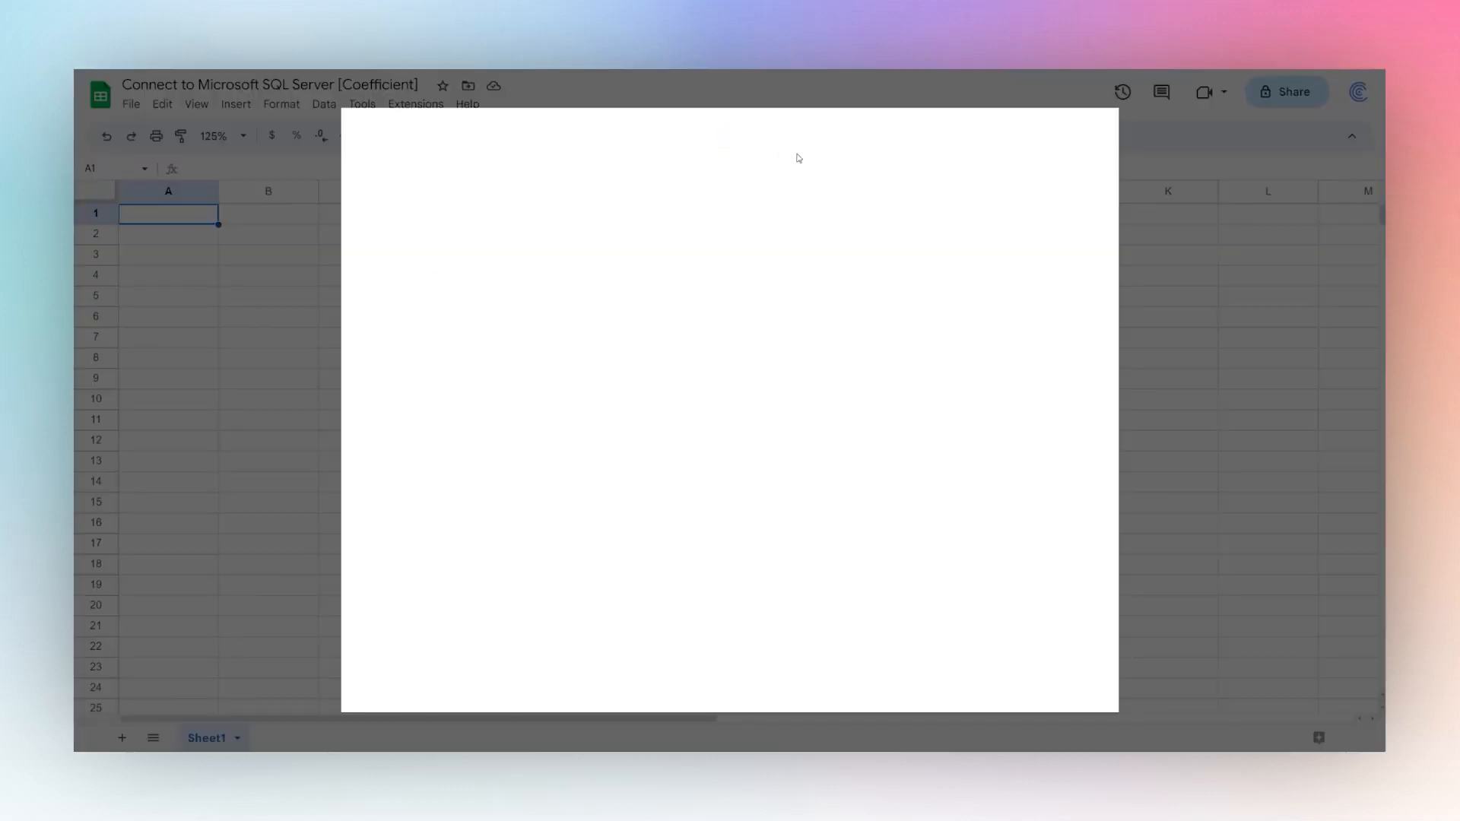
pyautogui.write('coe')
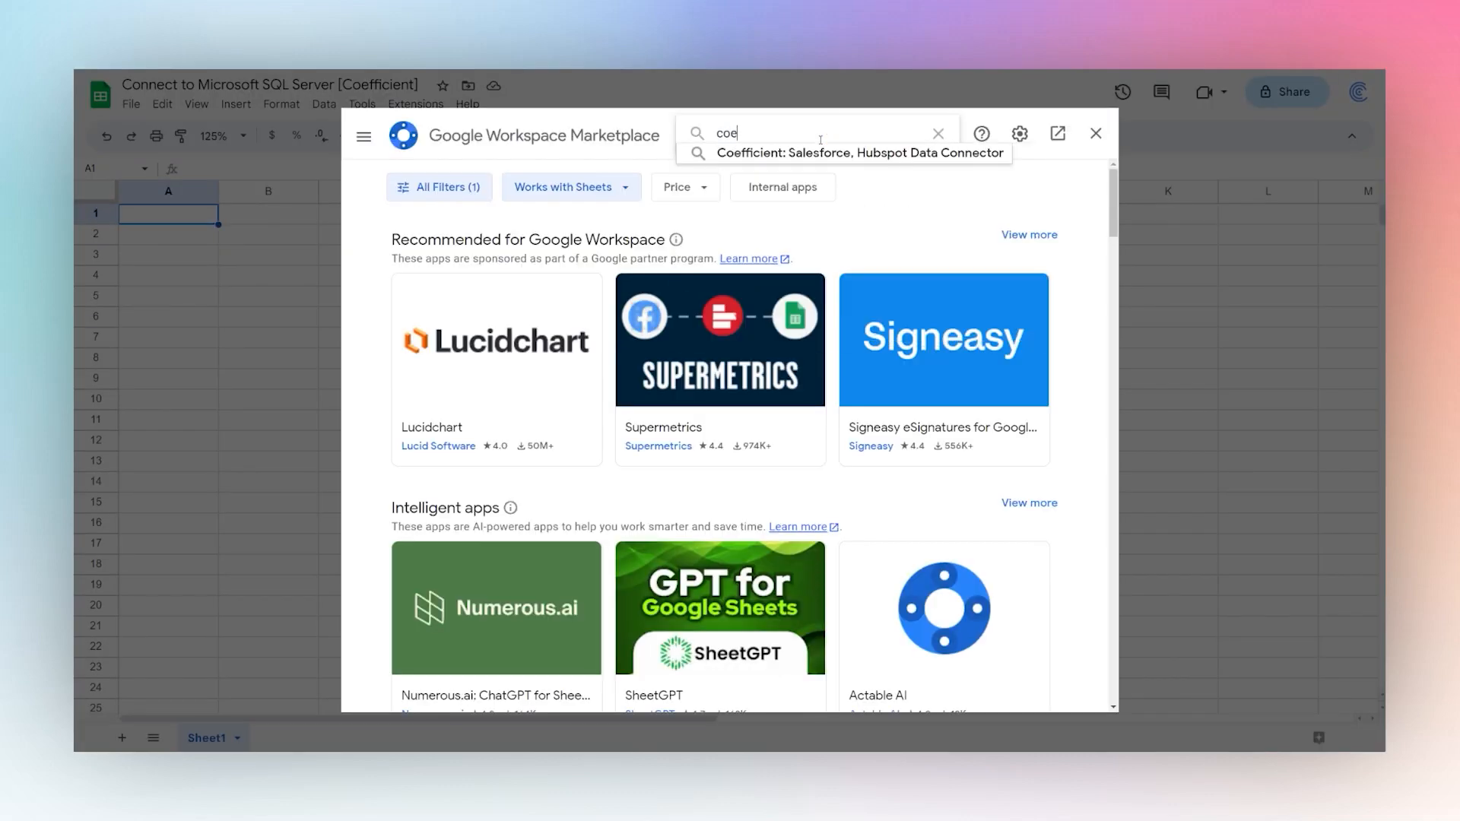
pyautogui.click(858, 152)
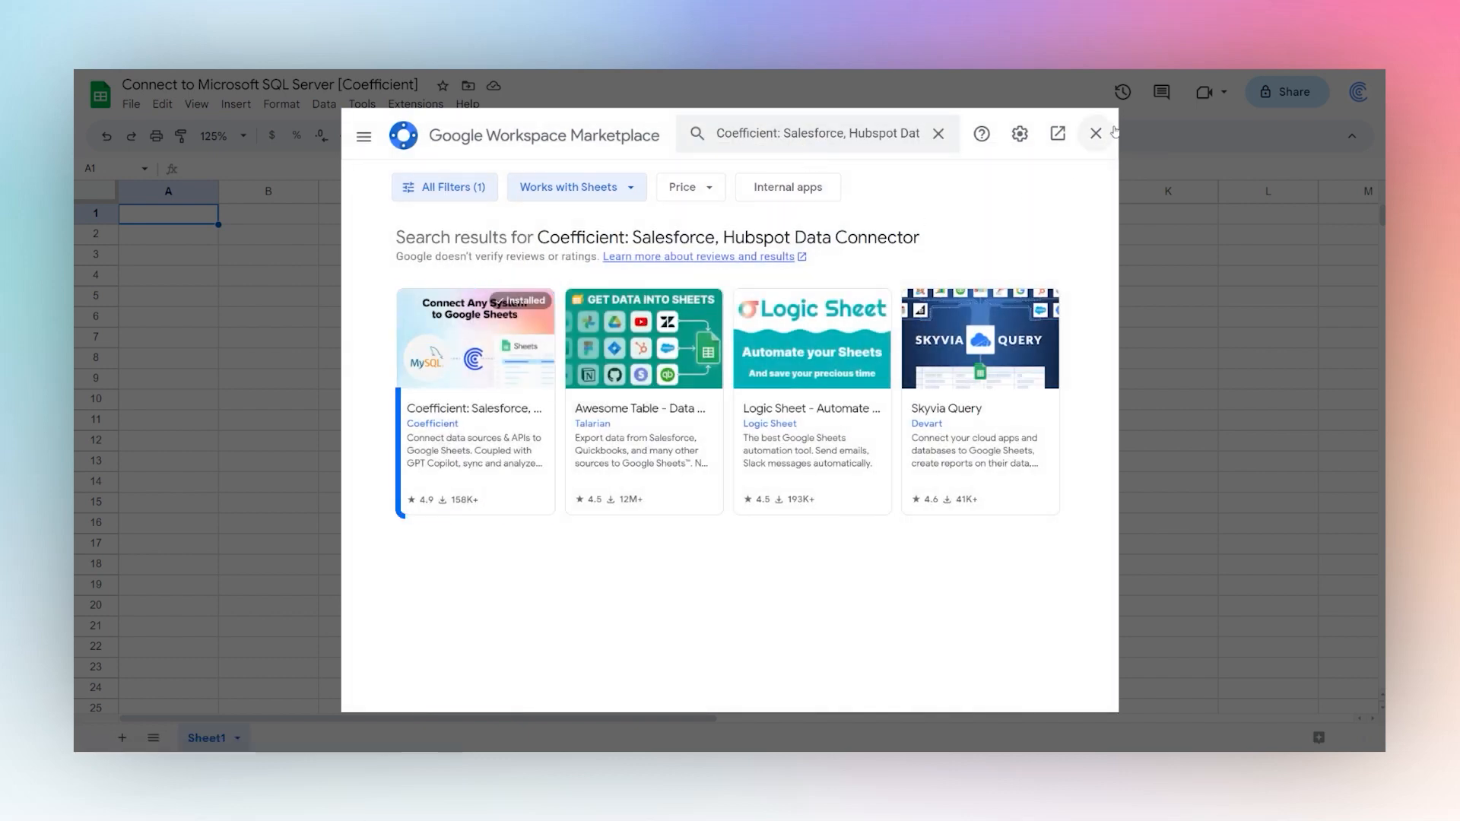
pyautogui.click(1095, 134)
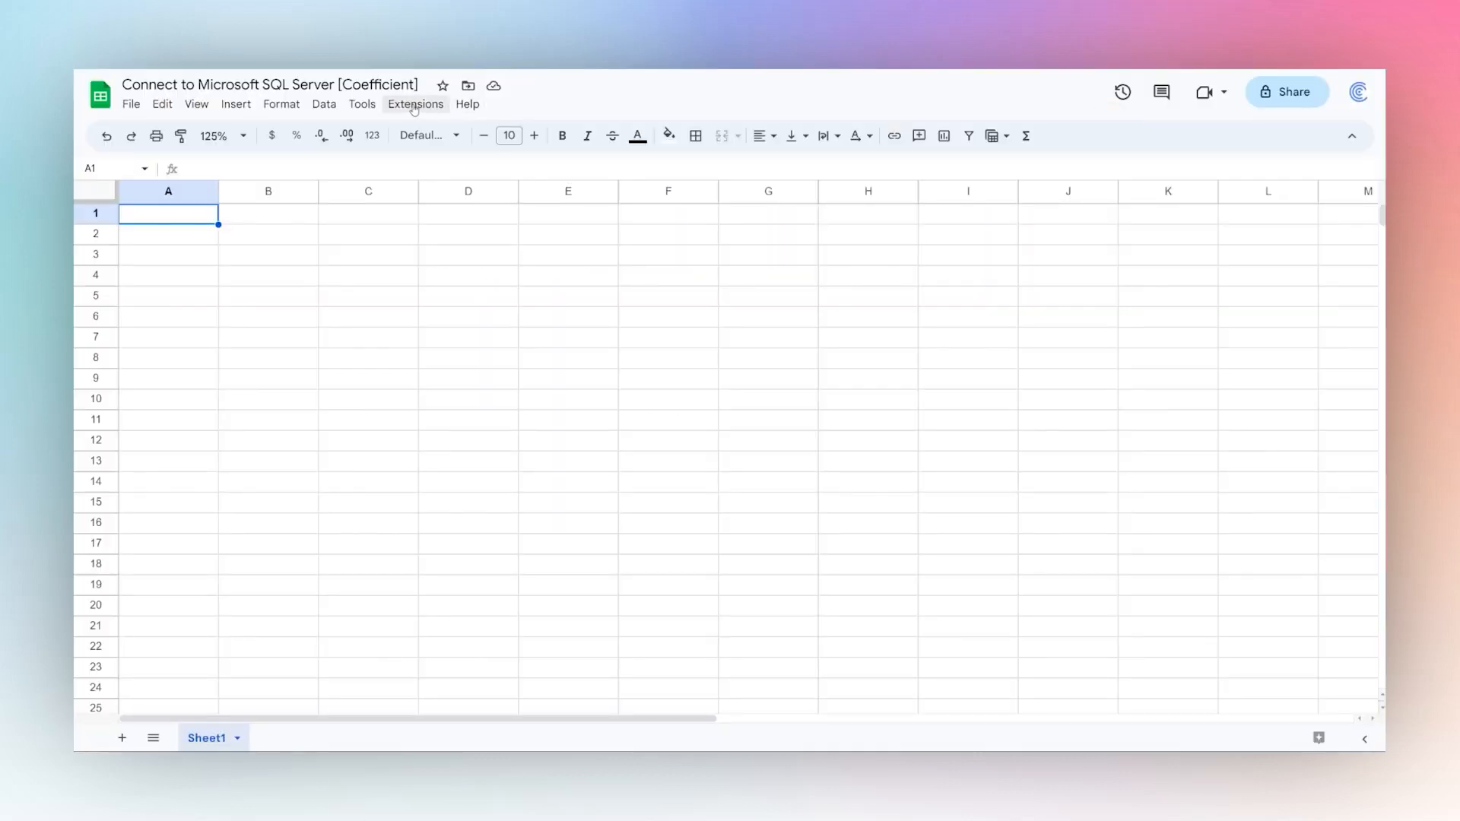
# Step: Launch the Coefficient add-on sidebar from the Extensions menu
pyautogui.click(414, 103)
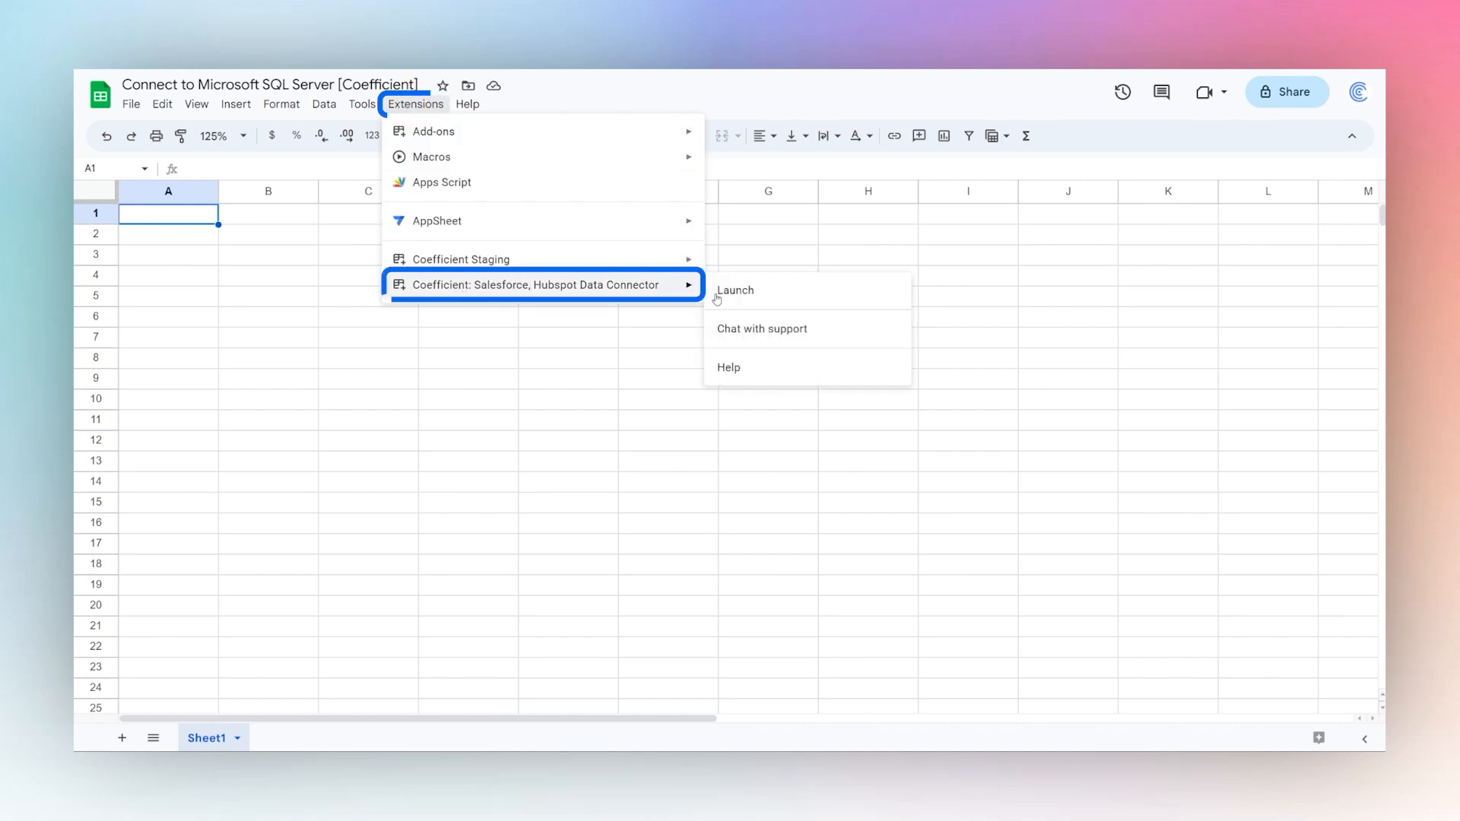
pyautogui.click(734, 289)
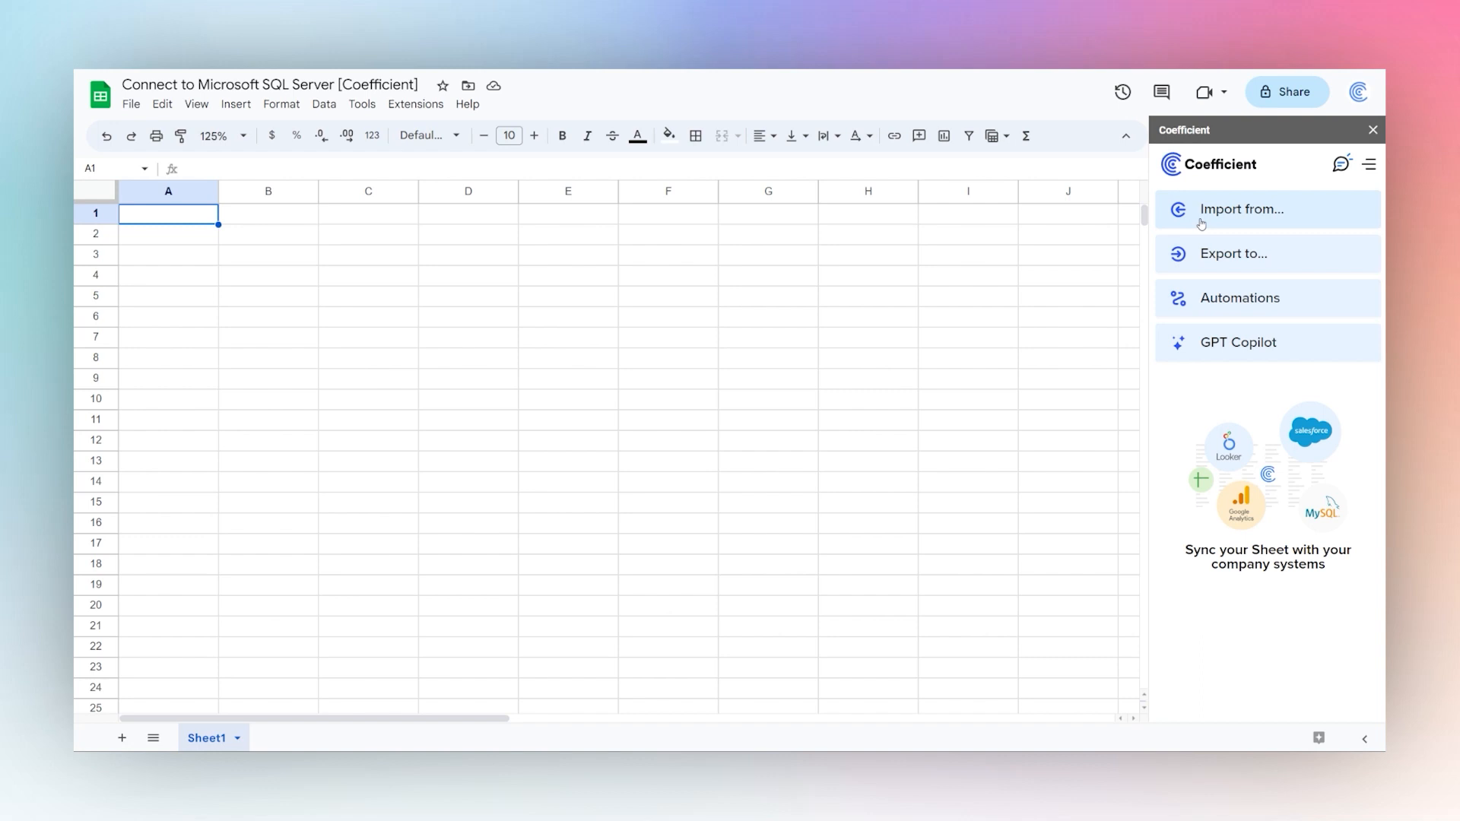
# Step: Start a Coefficient import and choose MS SQL Server from Suggested Sources as the connection
pyautogui.click(1242, 208)
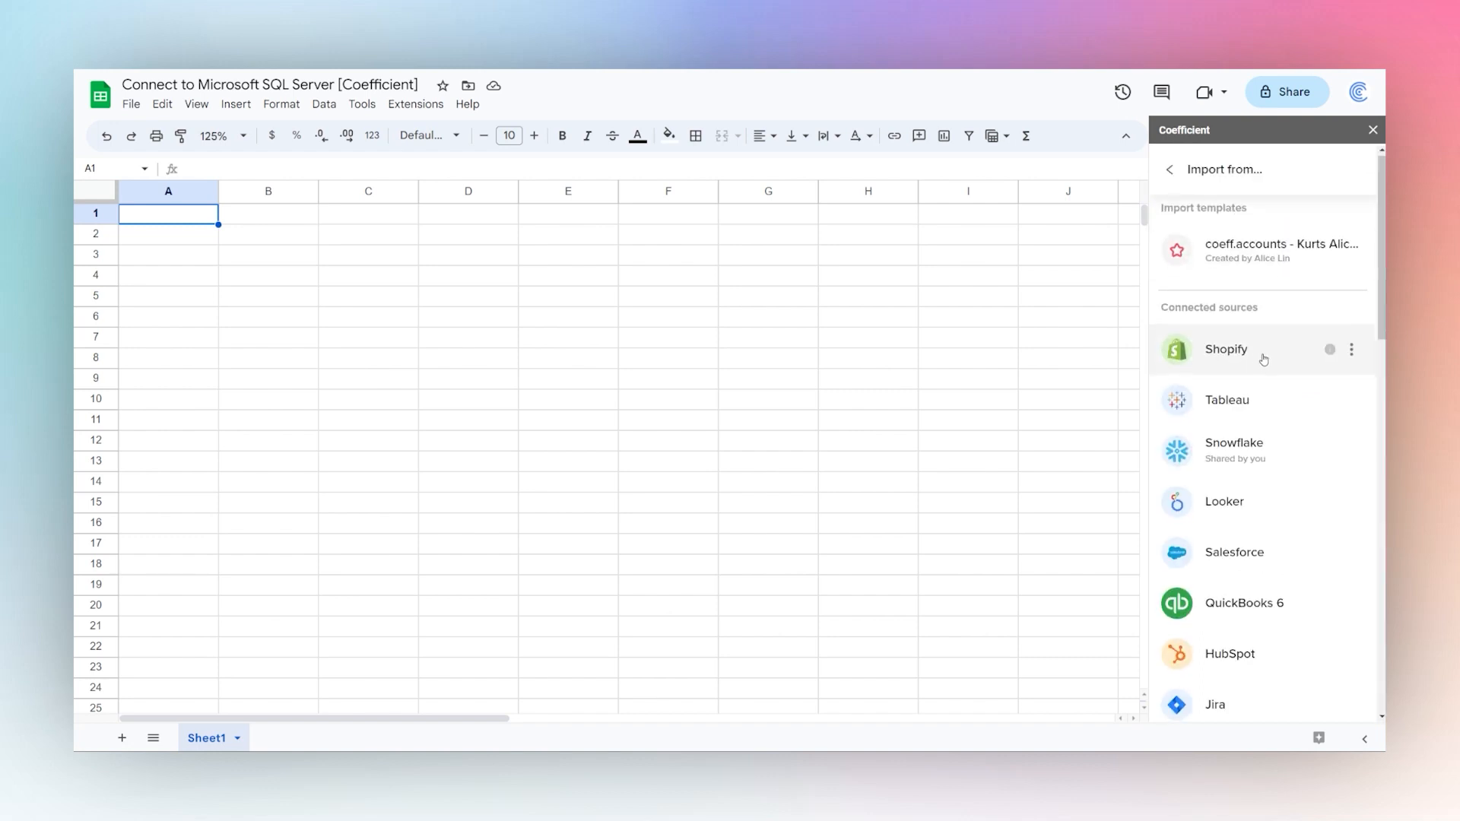
pyautogui.scroll(-3)
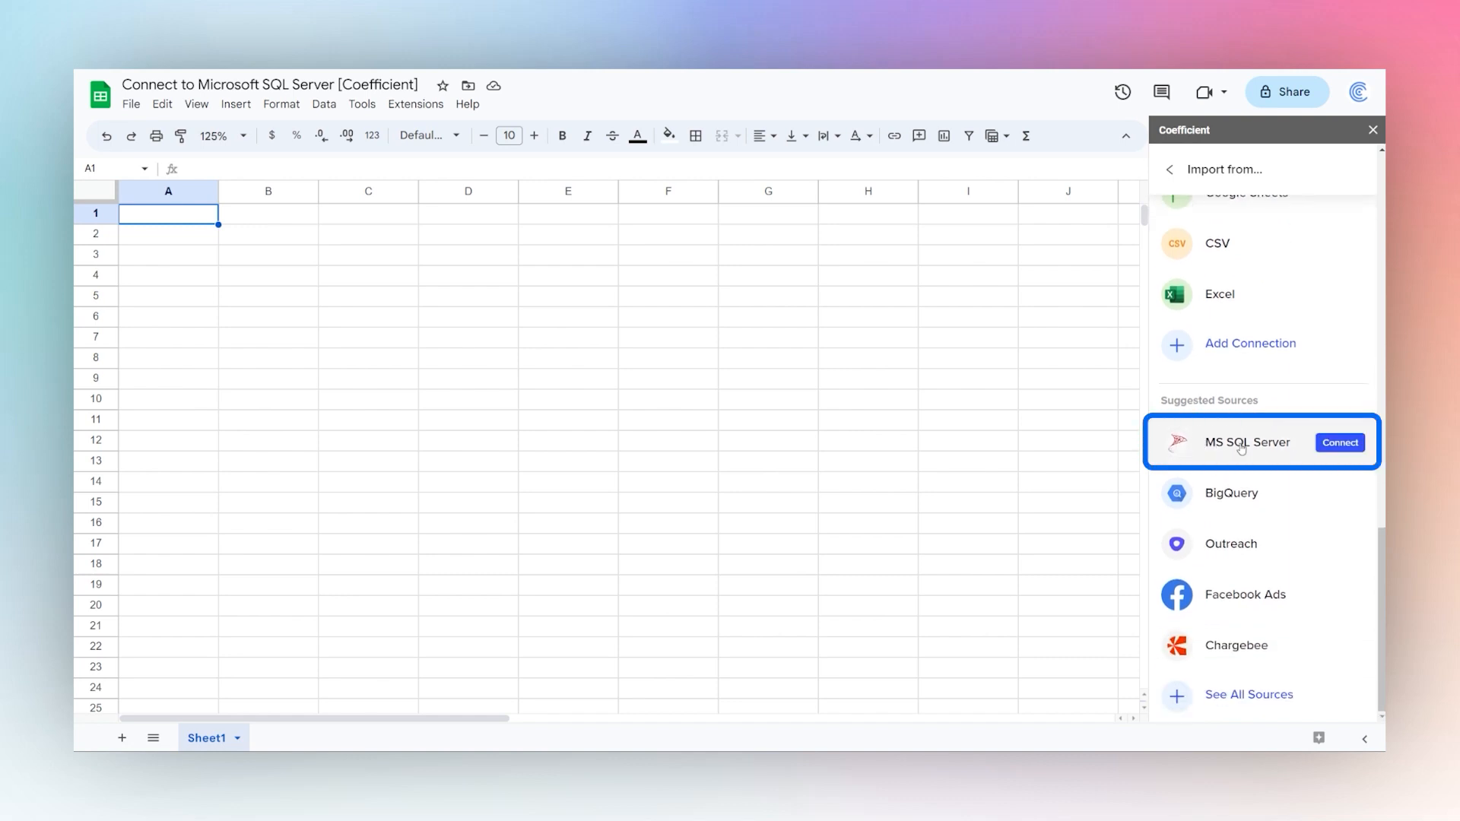
pyautogui.moveTo(1247, 695)
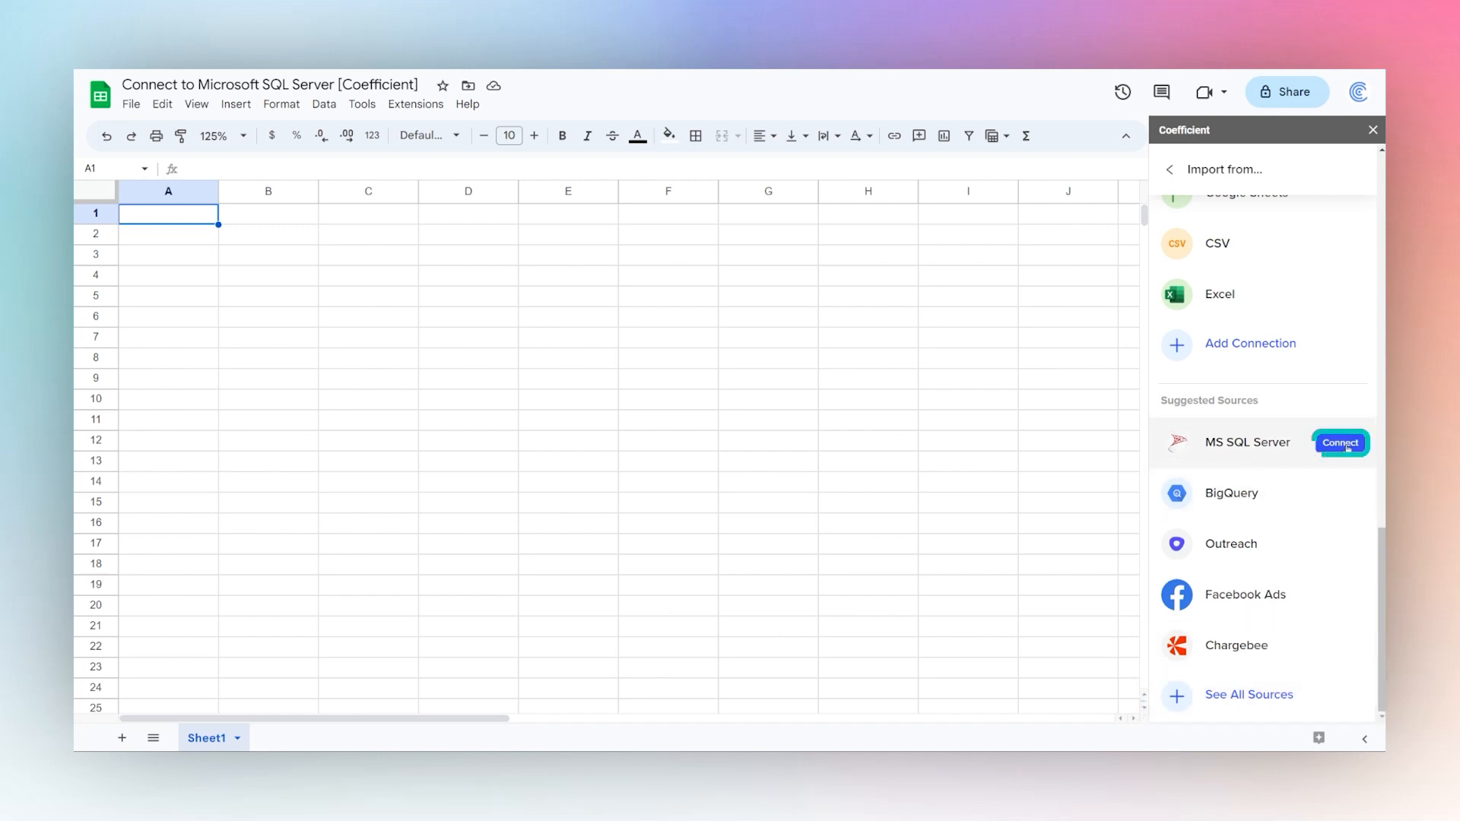
pyautogui.click(1338, 442)
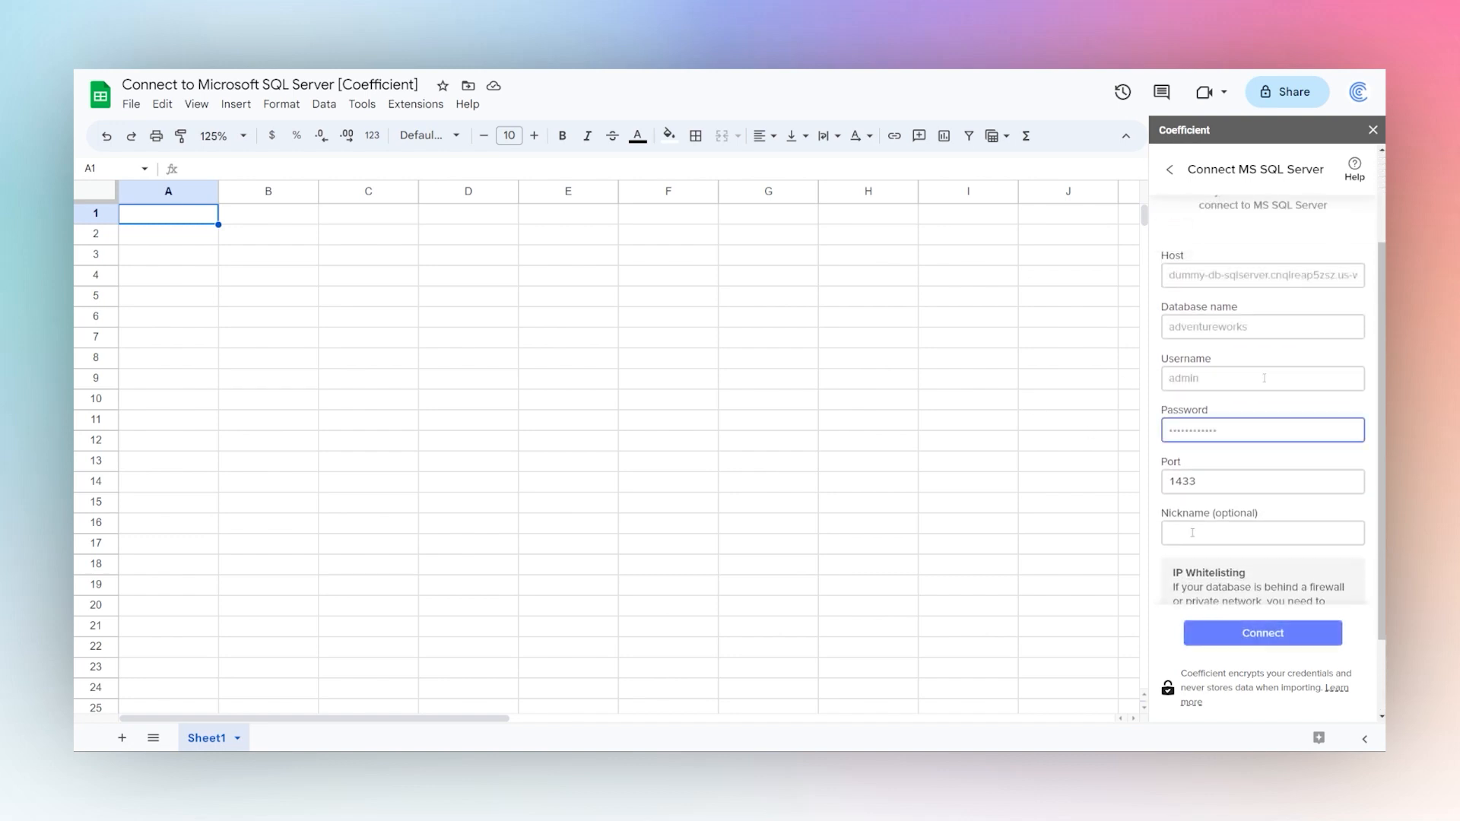
# Step: Nickname the adventureworks connection 'MS SQL' and submit the connection details
pyautogui.write('MS SQL')
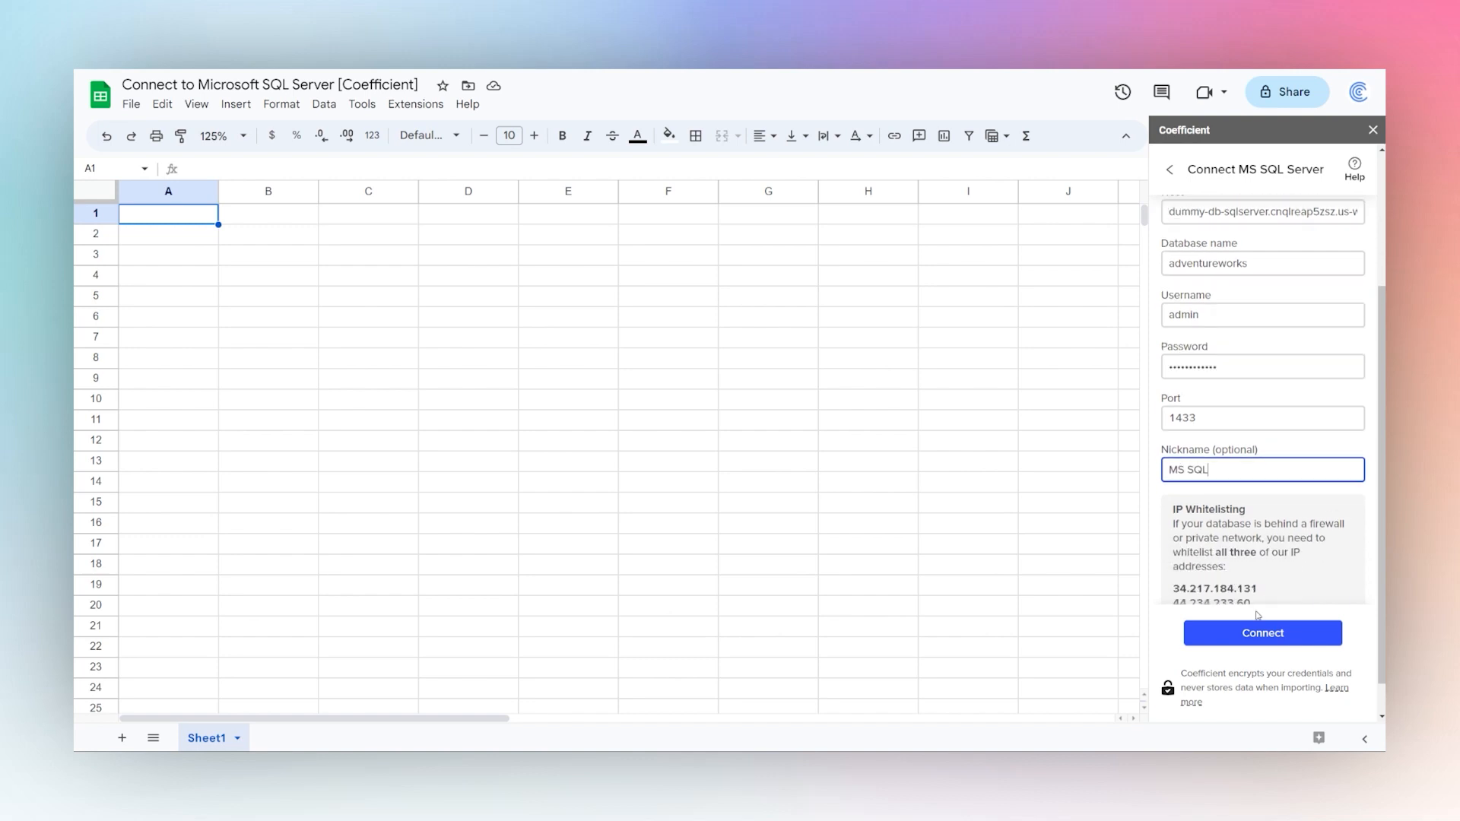
pyautogui.click(1262, 633)
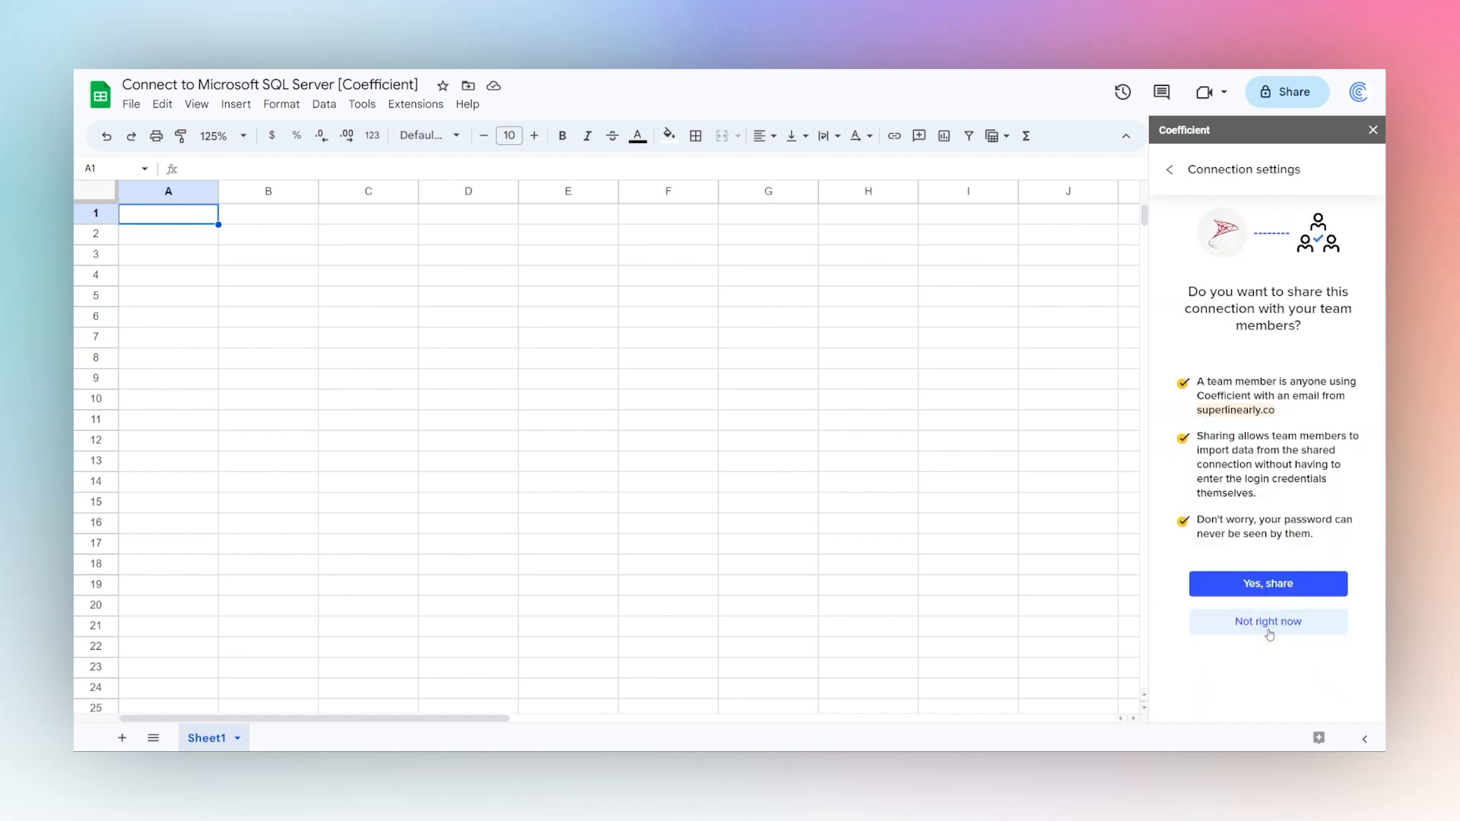
# Step: Skip sharing the connection and preview the Sales.Store table with its six fields
pyautogui.click(1267, 621)
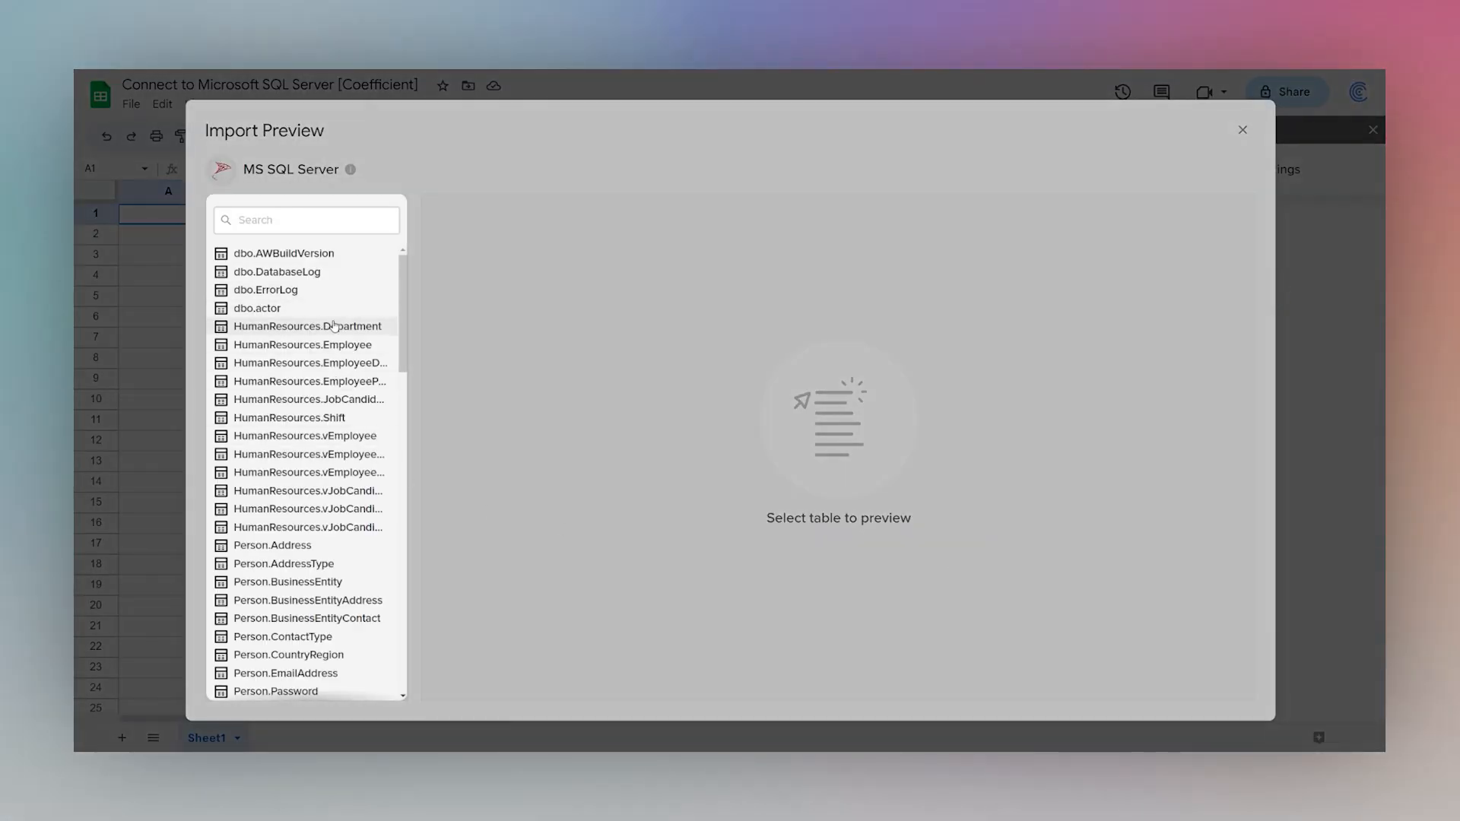
pyautogui.scroll(-3)
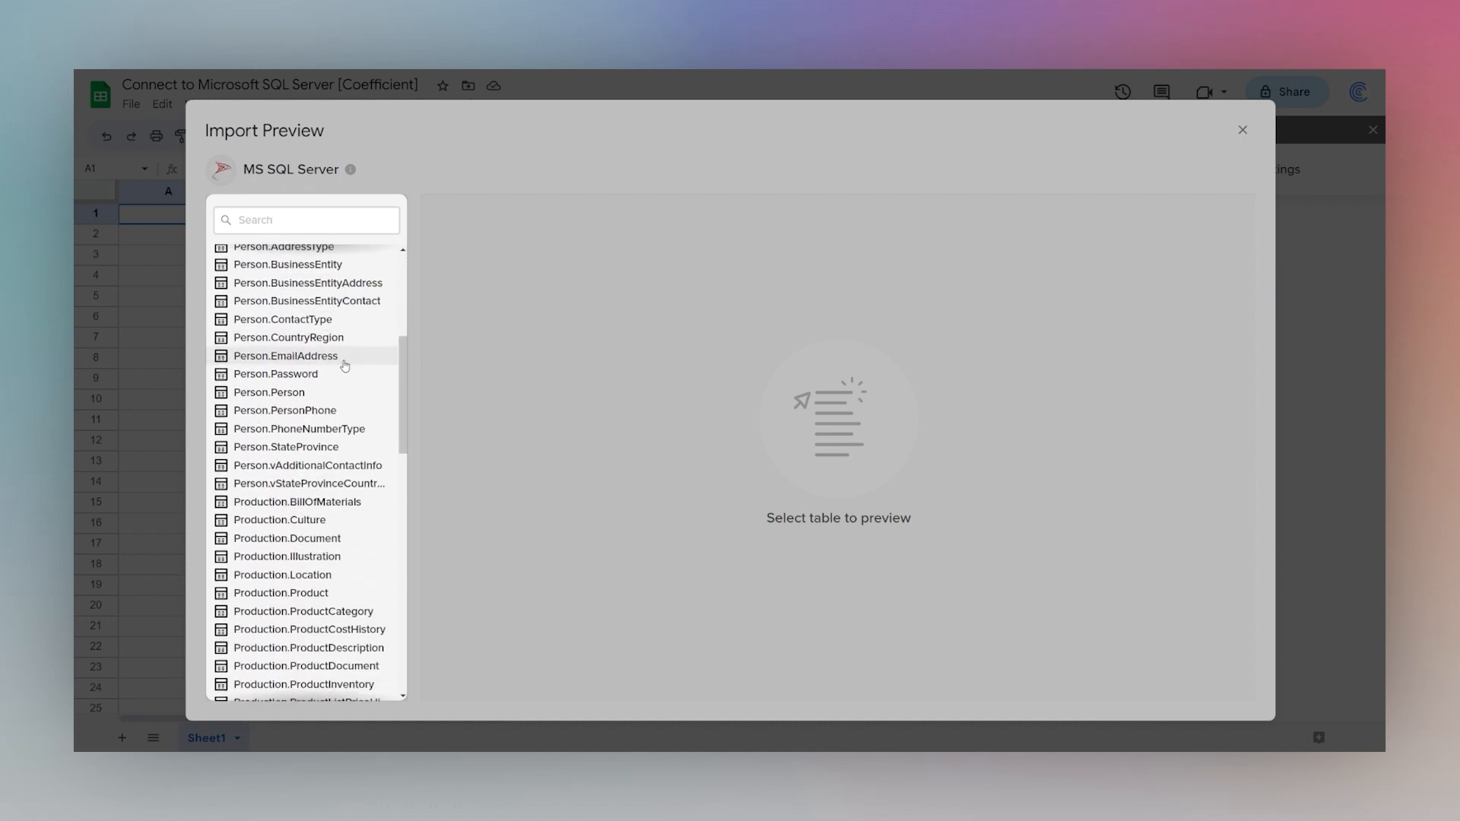
pyautogui.scroll(-3)
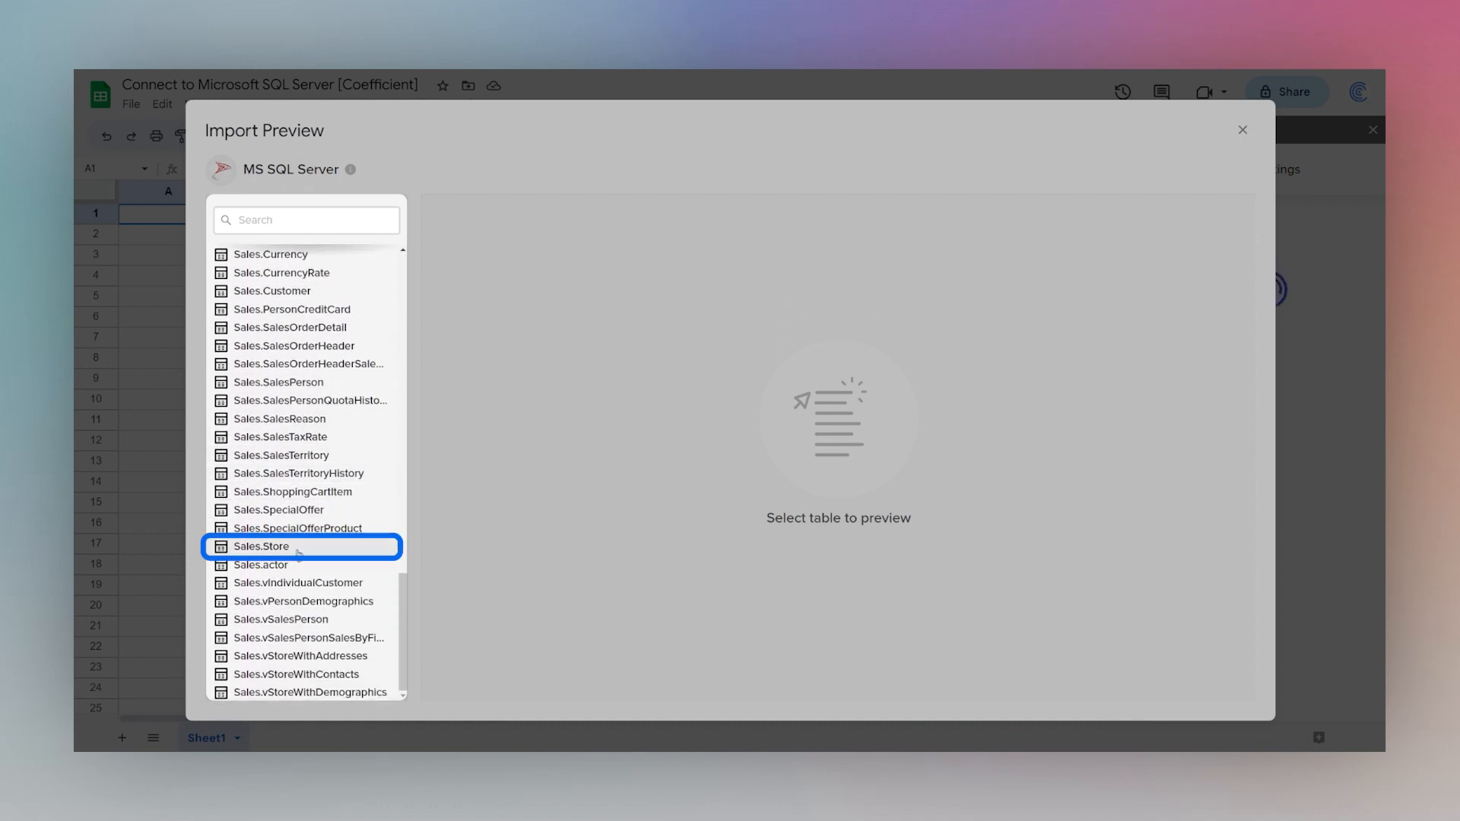
pyautogui.click(262, 546)
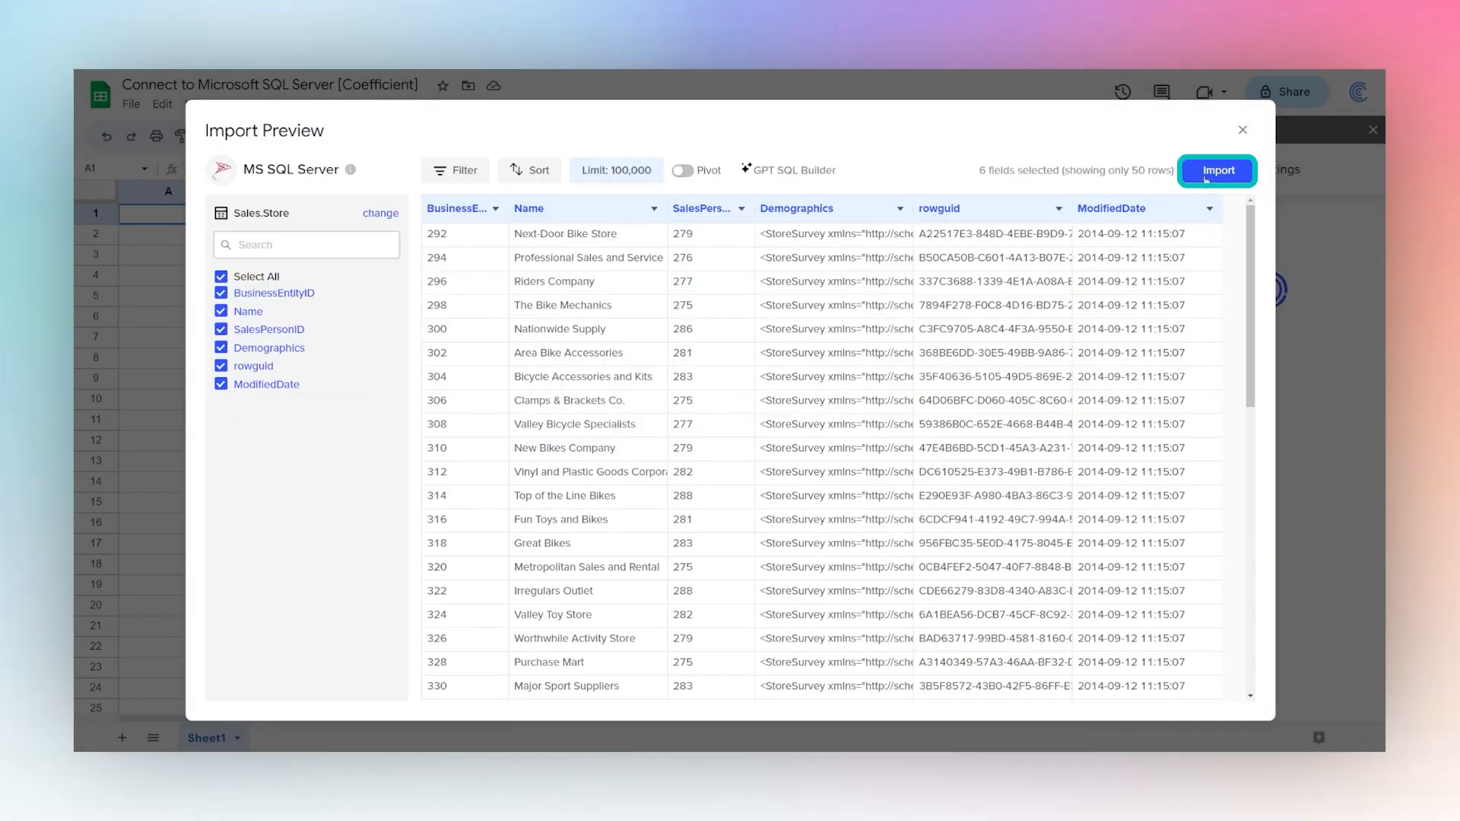
# Step: Import Sales.Store into a new sheet tab and decline automatic refresh scheduling
pyautogui.click(1217, 170)
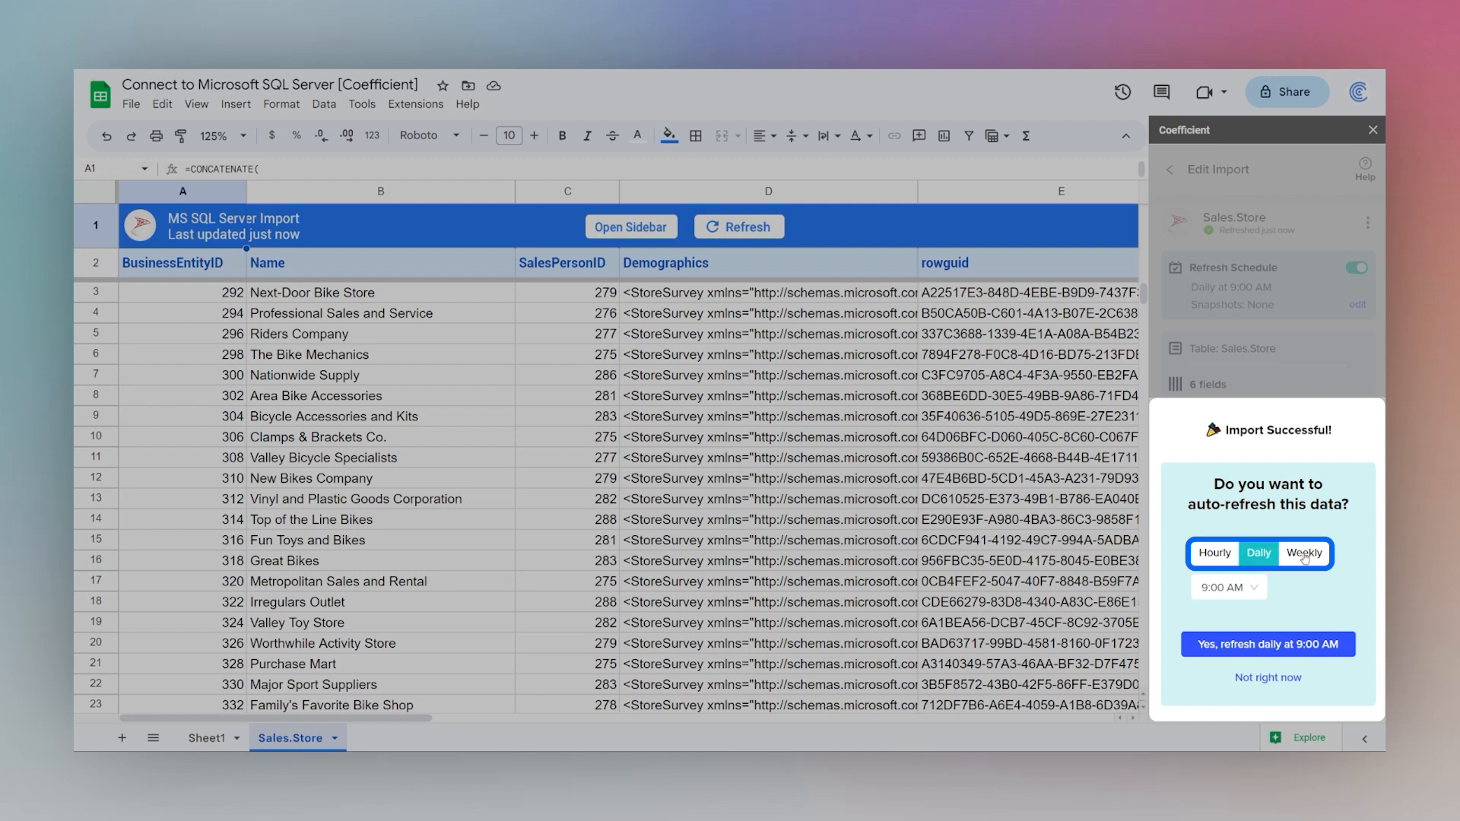
pyautogui.click(1267, 677)
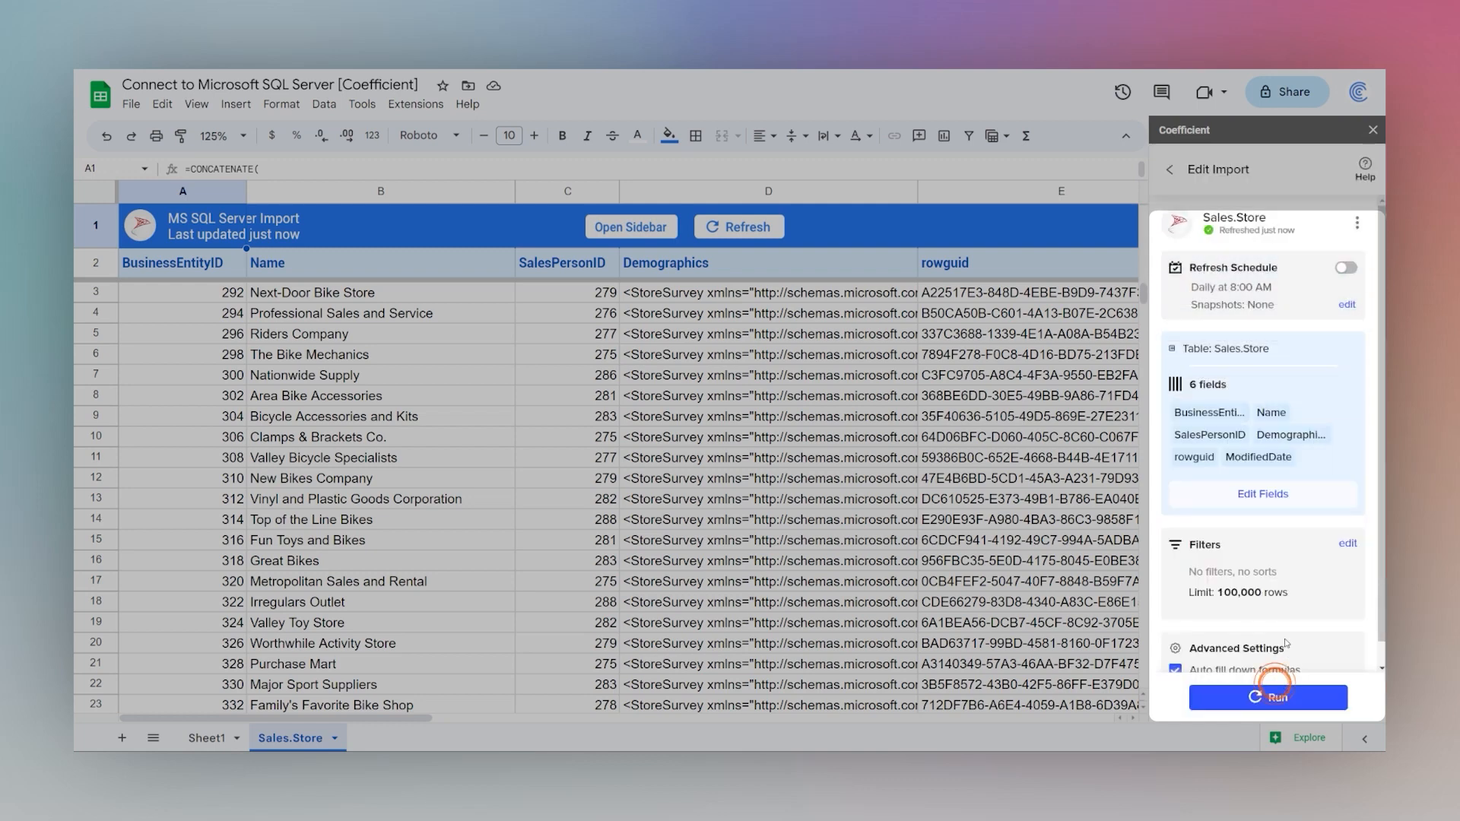